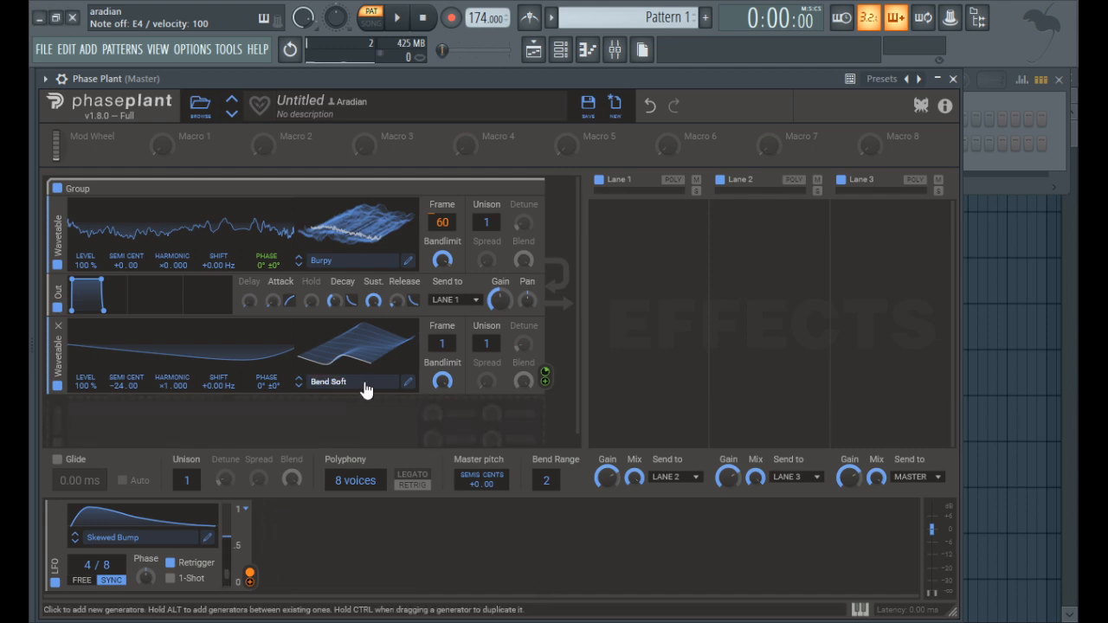
Open the second Wavetable generator's library on Factory > Modulators, showing Bend Soft
click(347, 382)
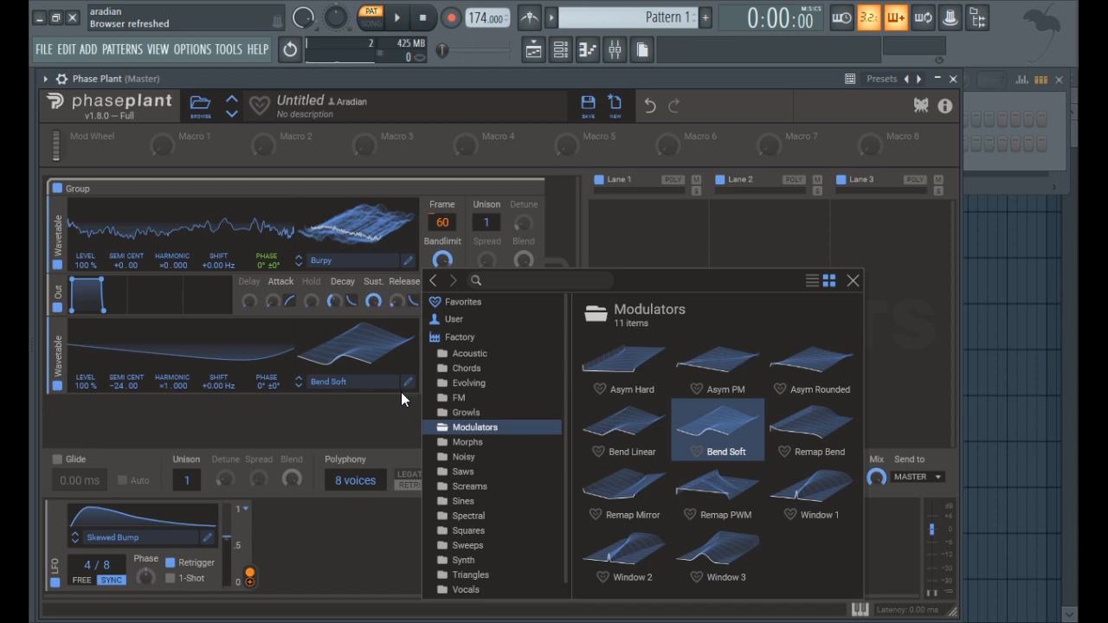
mouse_move(840, 344)
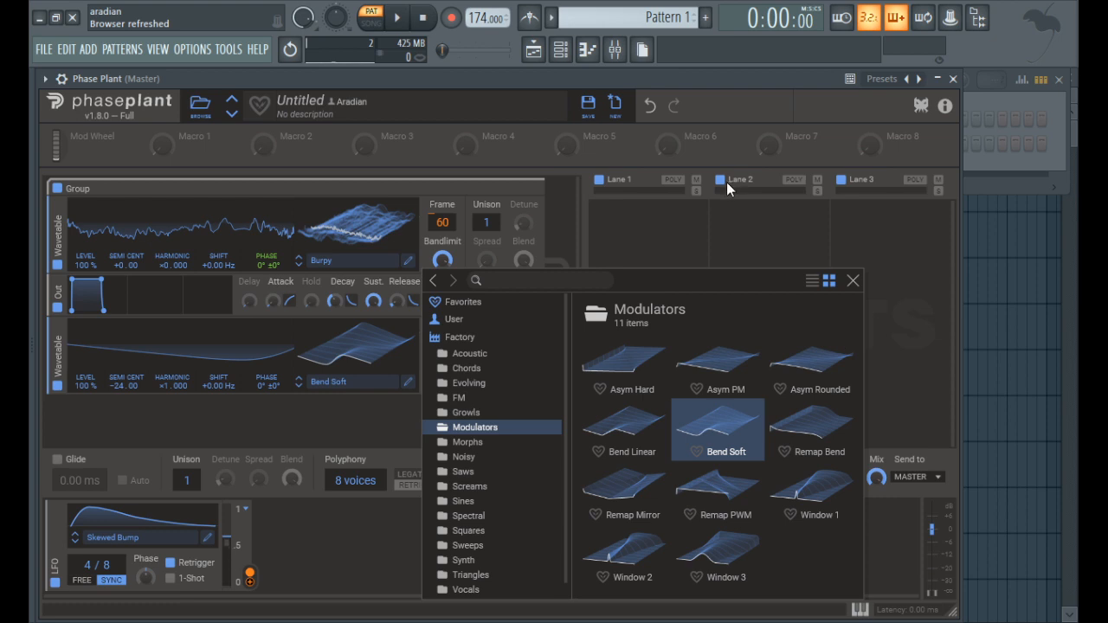
mouse_move(707, 436)
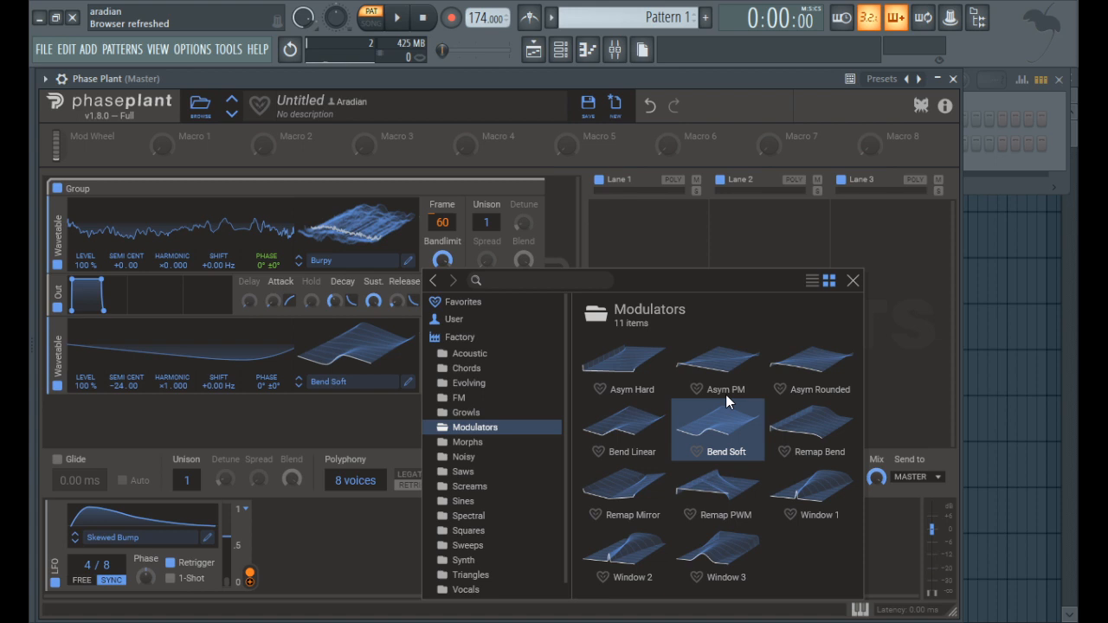
mouse_move(903, 286)
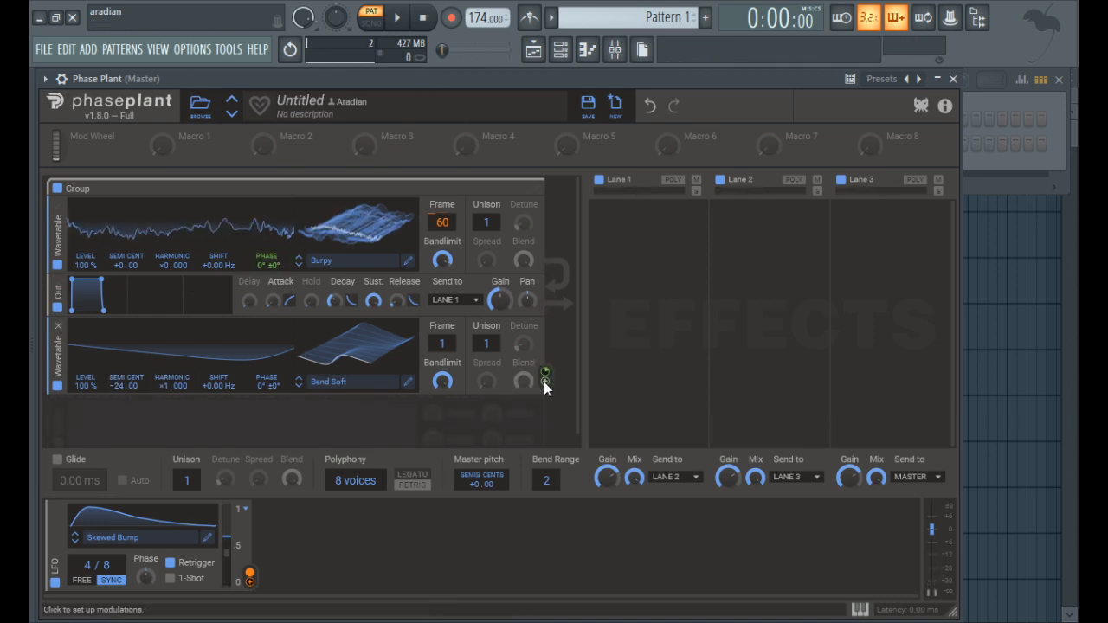
mouse_move(543, 391)
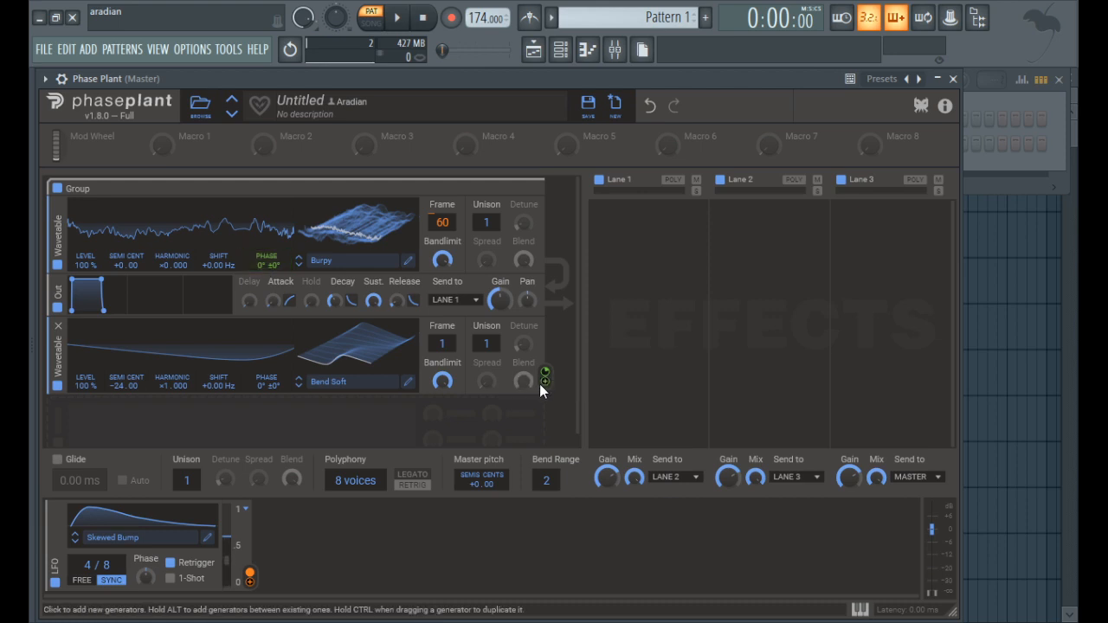